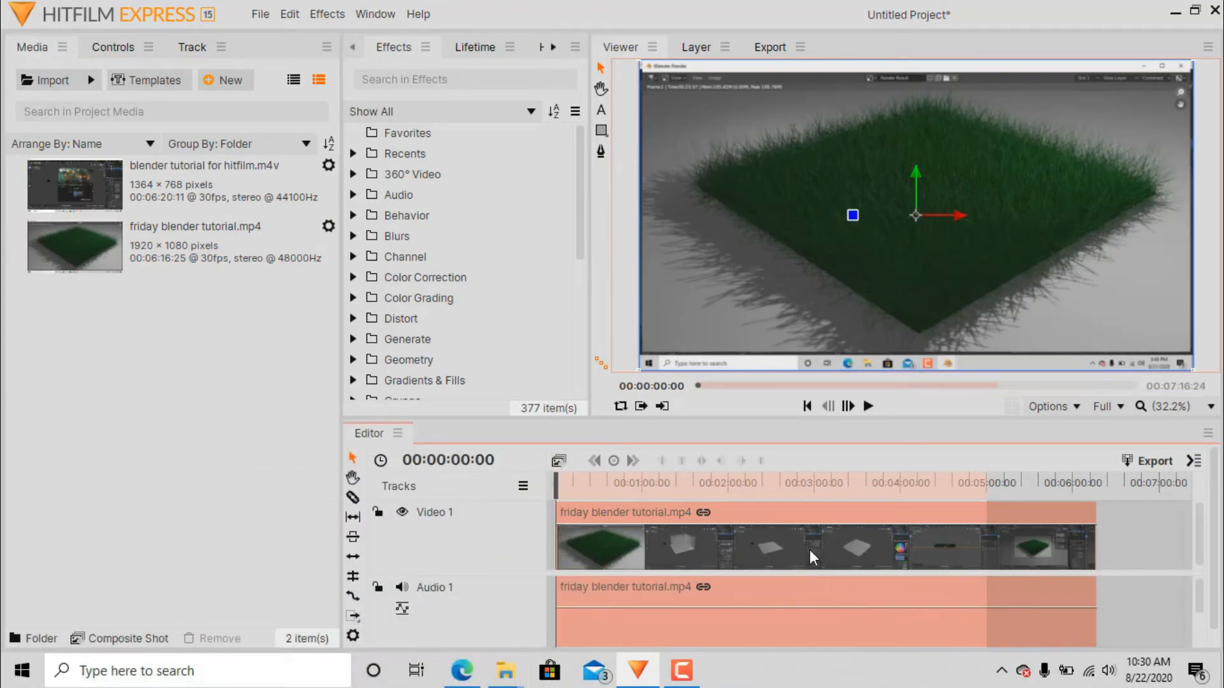
Replace the timeline clip with blender tutorial for hitfilm.m4v and start playback
{"action": "right_click", "coordinate": [812, 547]}
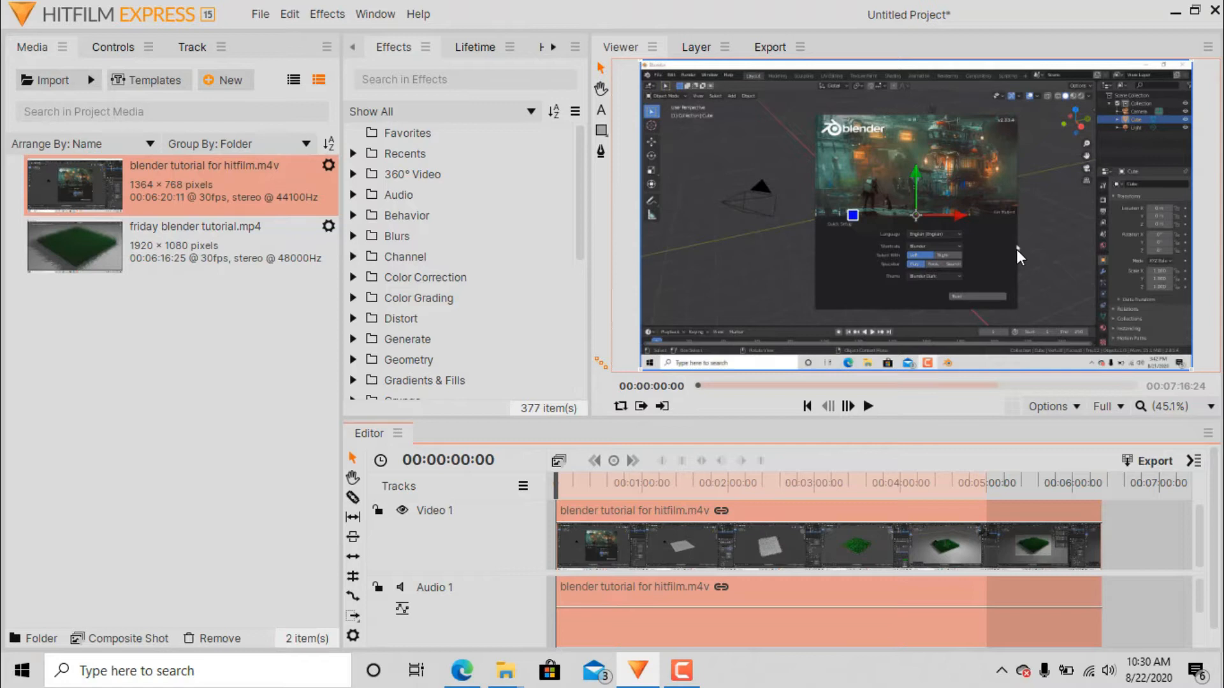
{"action": "left_click", "coordinate": [867, 405]}
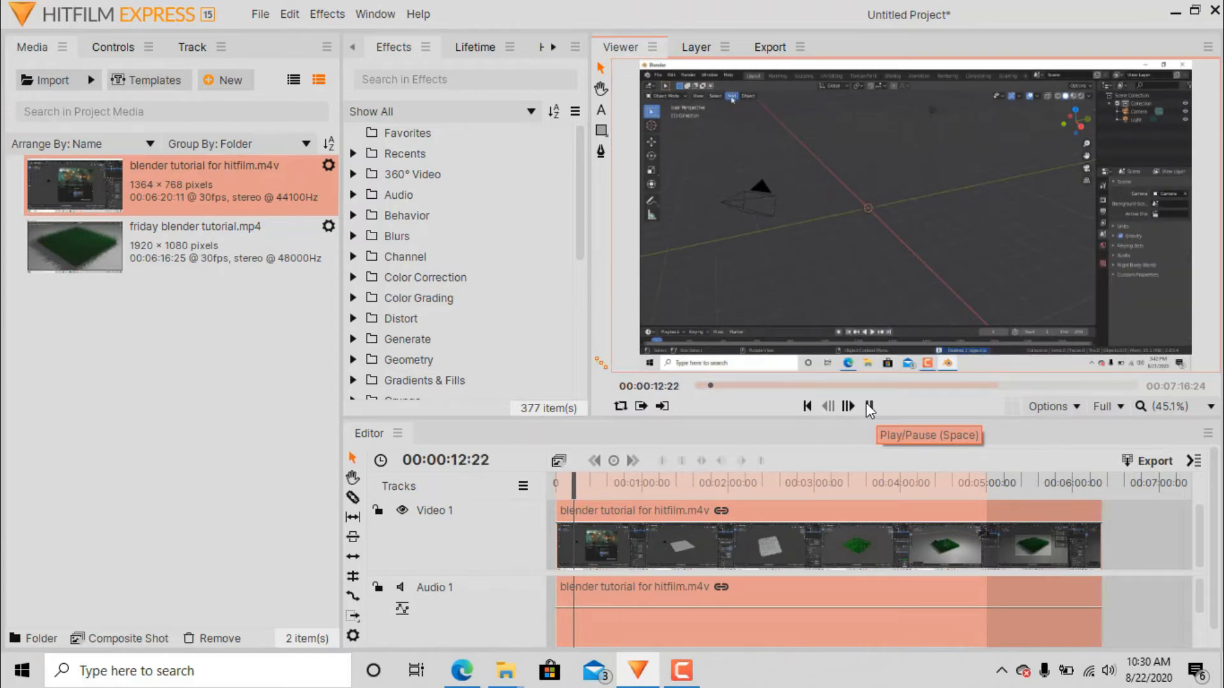
Pause the blender tutorial clip's playback around 36 seconds in
{"action": "left_click", "coordinate": [867, 405]}
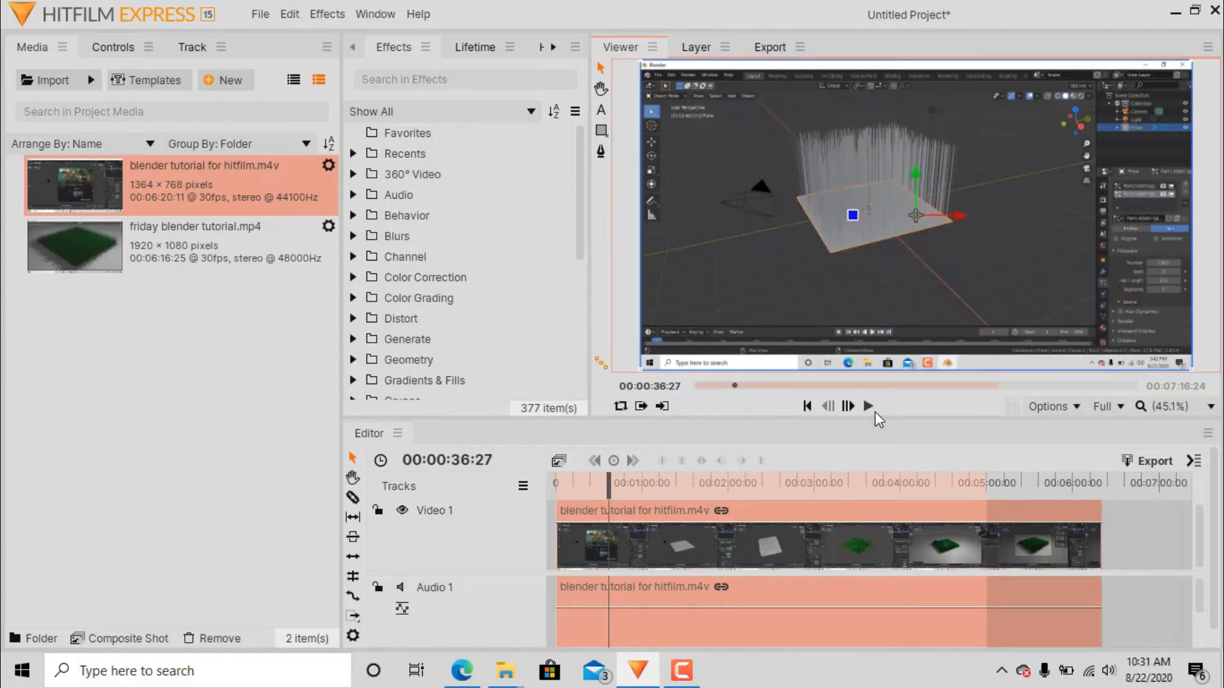
{"action": "mouse_move", "coordinate": [870, 405]}
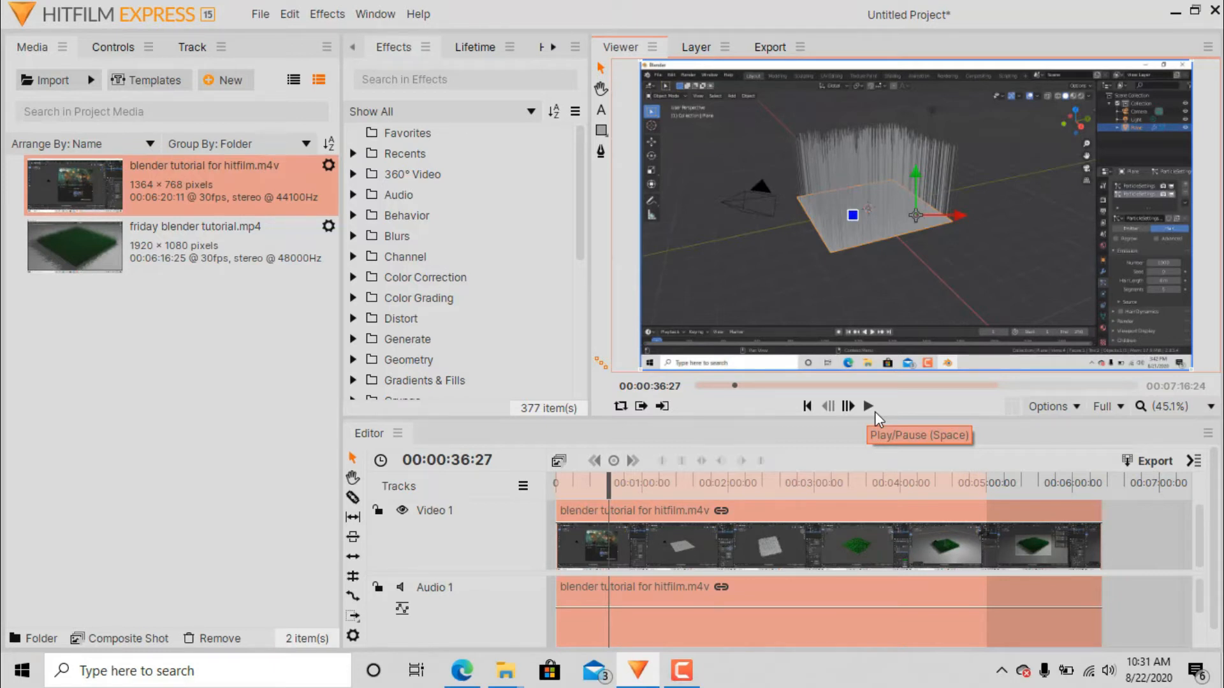
{"action": "mouse_move", "coordinate": [878, 420]}
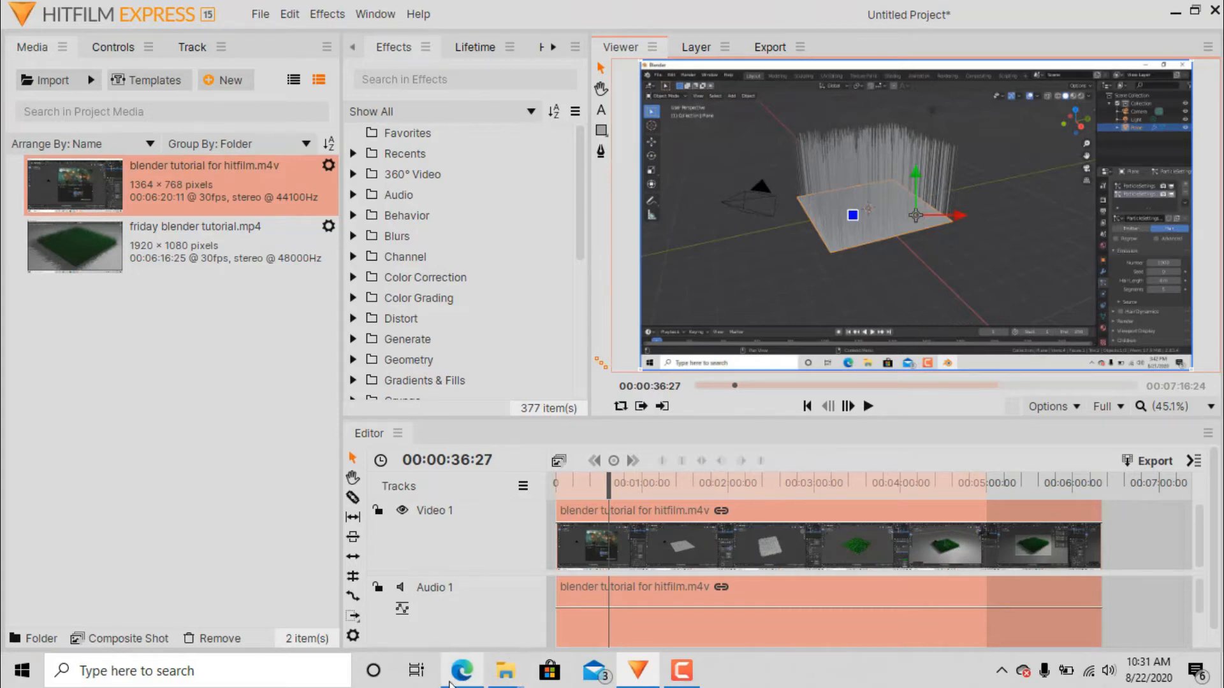
Switch to Edge and navigate to the HandBrake homepage at handbrake.fr
{"action": "left_click", "coordinate": [462, 670]}
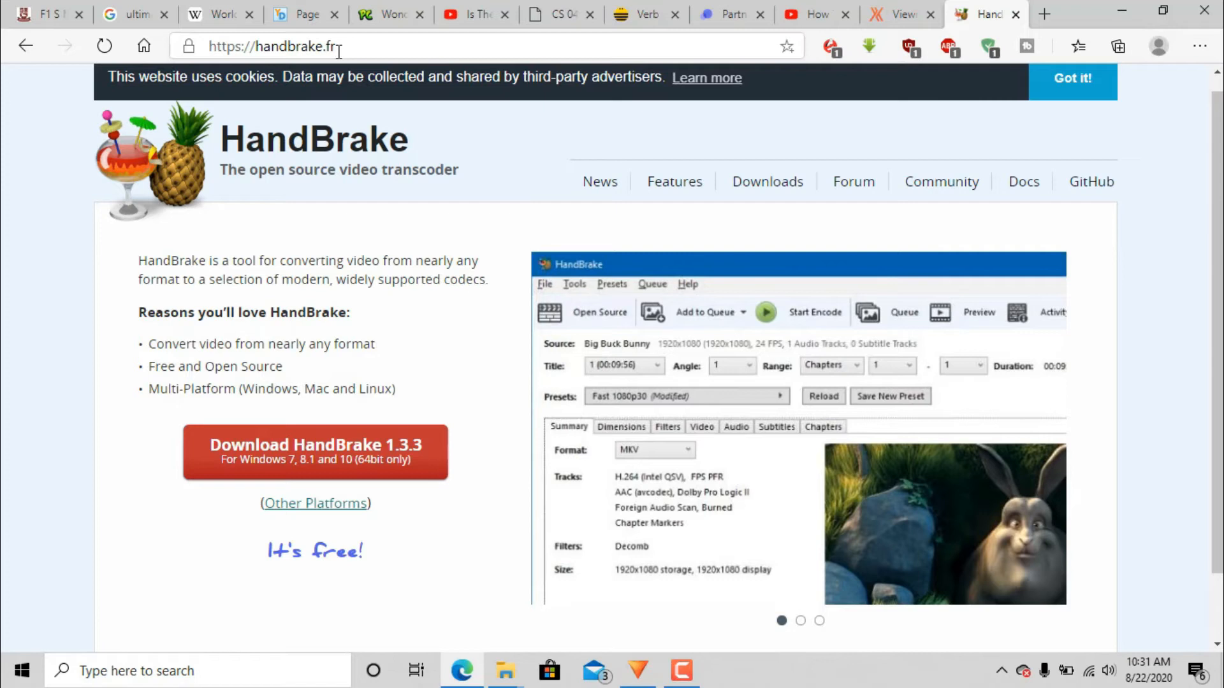
{"action": "left_click", "coordinate": [801, 621]}
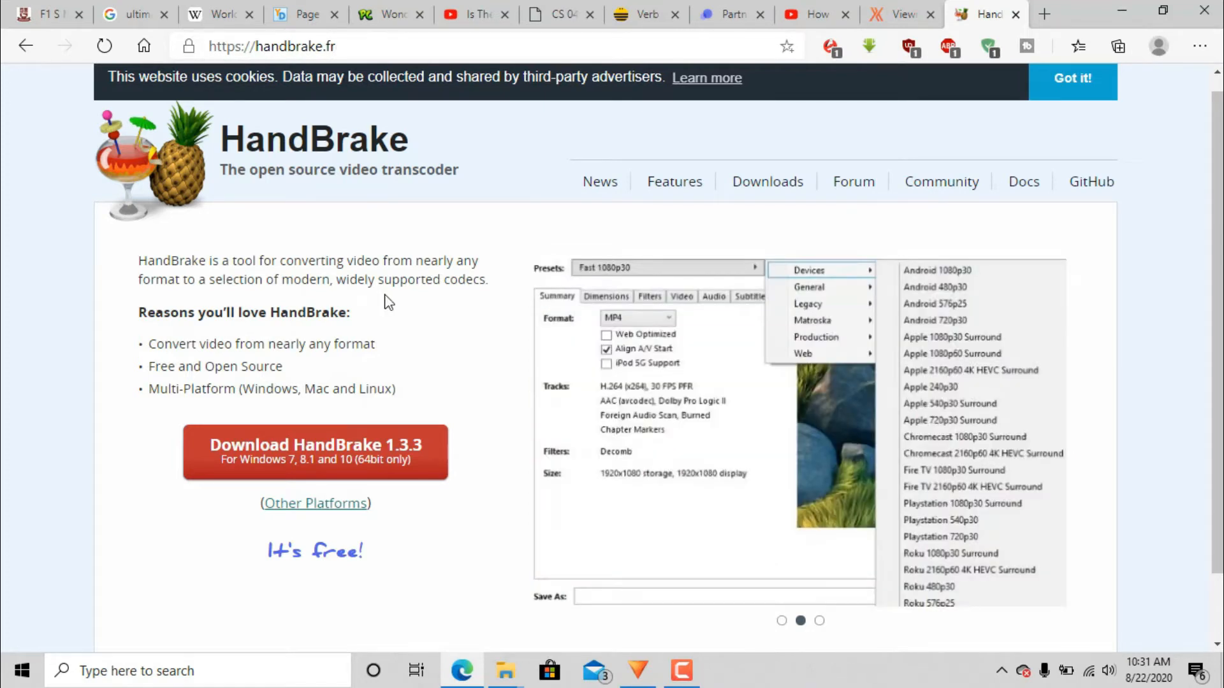
{"action": "left_click", "coordinate": [820, 621]}
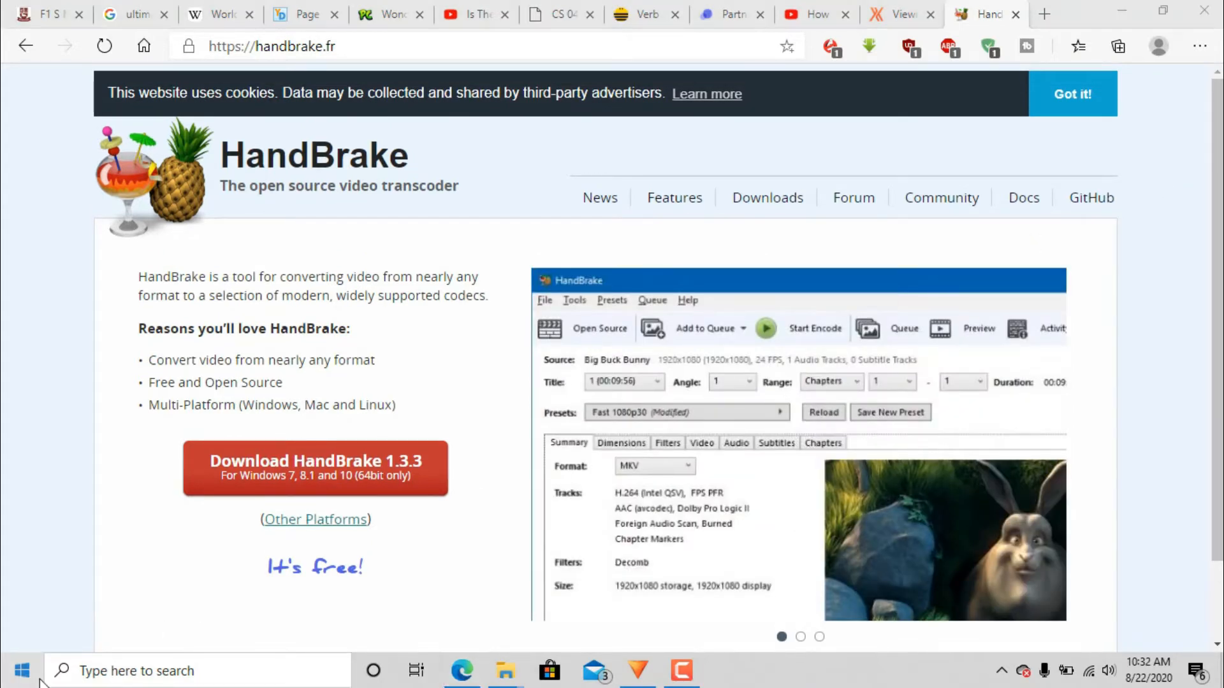
Launch HandBrake and load the friday blender tutoral video as the source file
{"action": "left_click", "coordinate": [22, 671]}
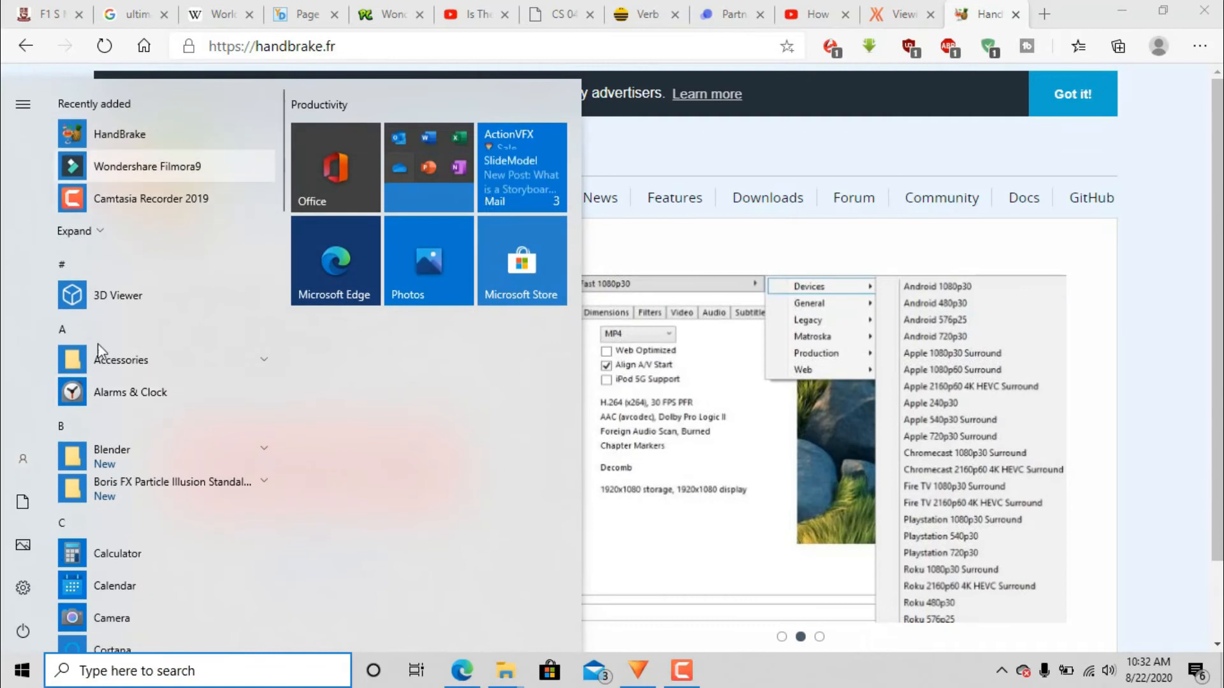
{"action": "mouse_move", "coordinate": [136, 148]}
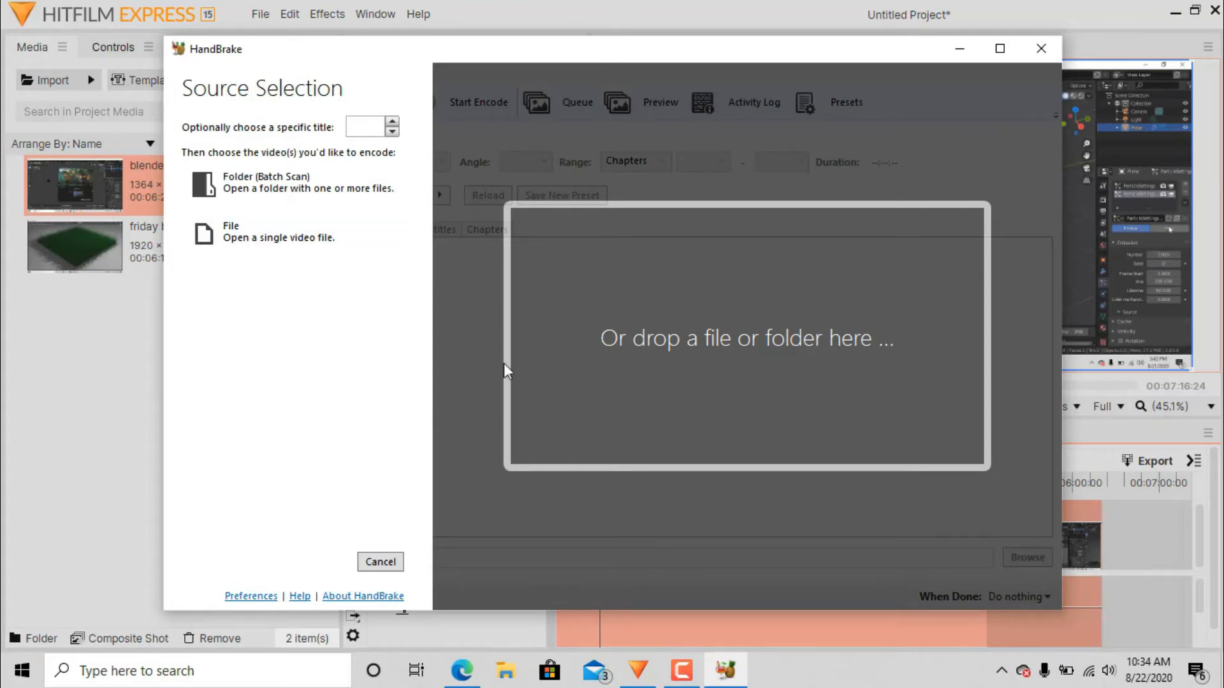
{"action": "mouse_move", "coordinate": [287, 232]}
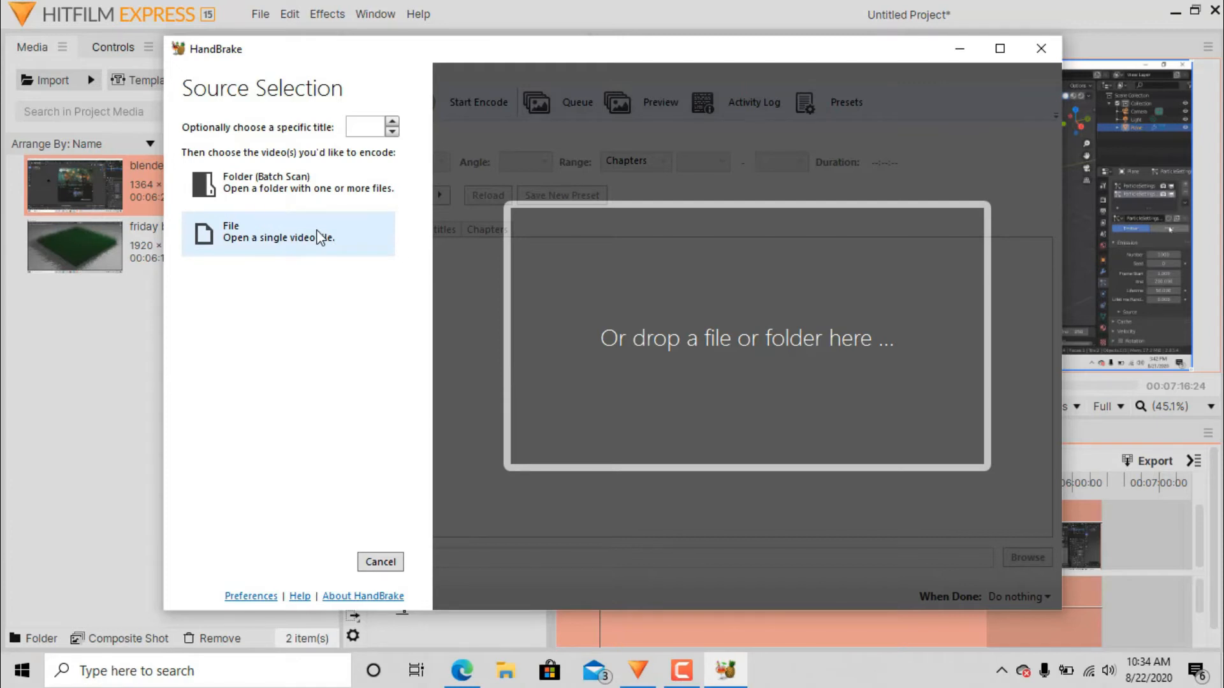
{"action": "mouse_move", "coordinate": [284, 238]}
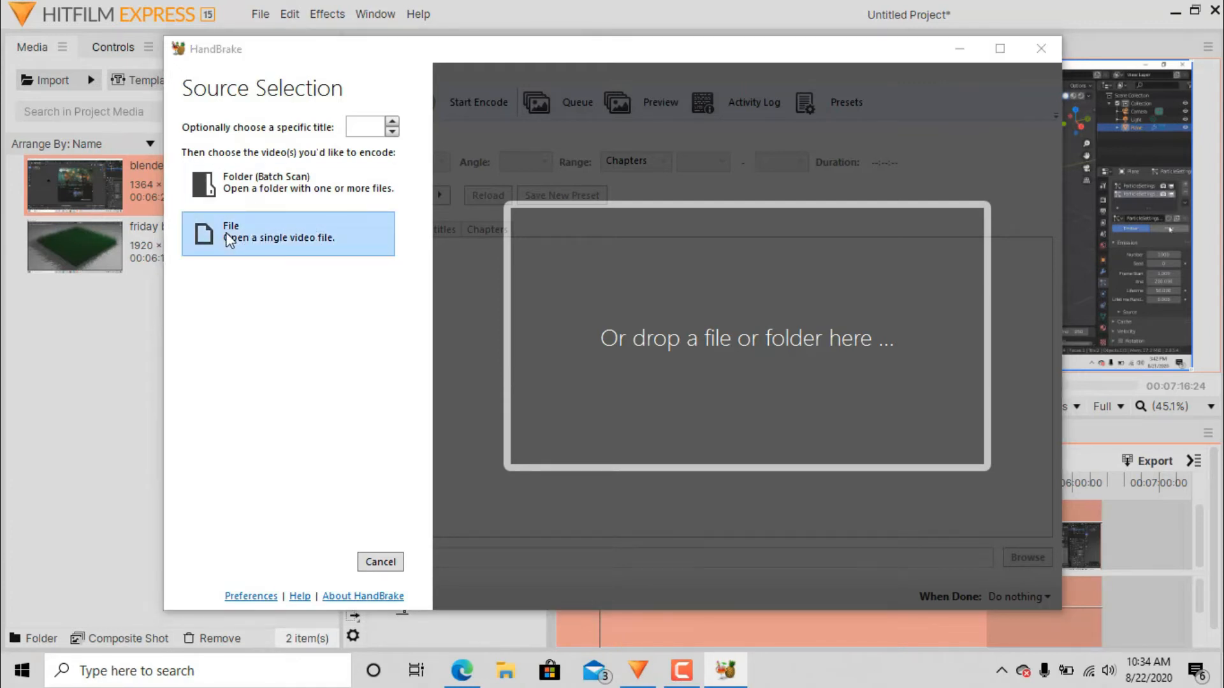
{"action": "left_click", "coordinate": [287, 233]}
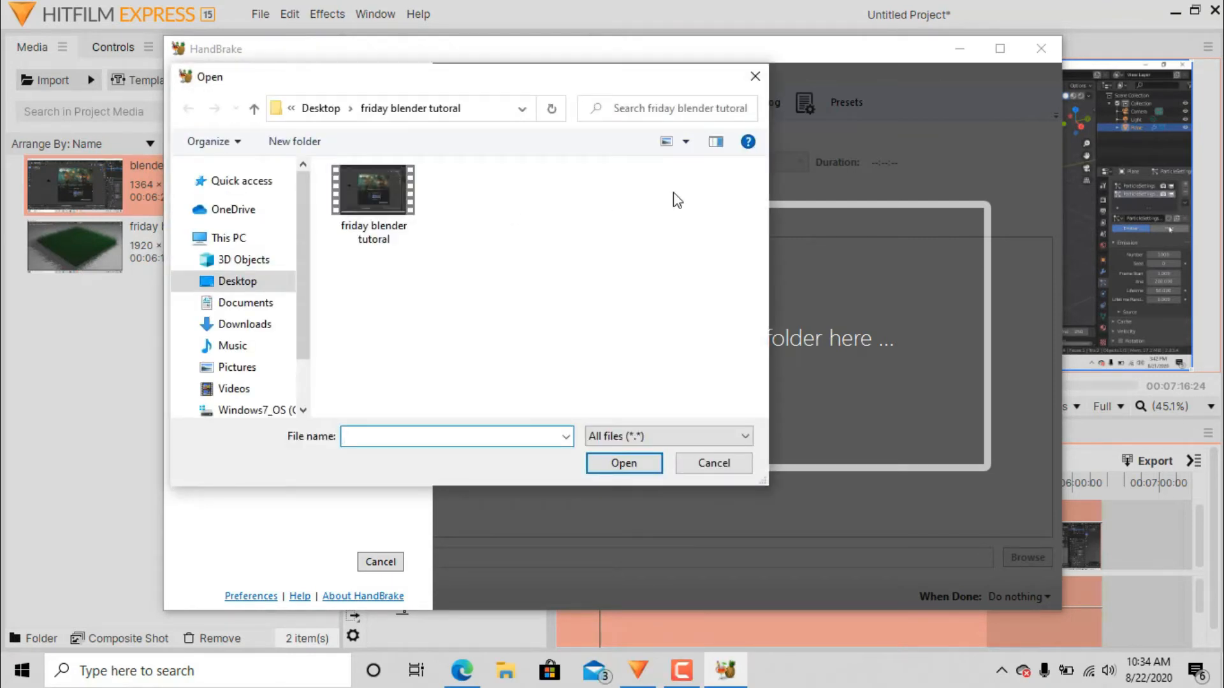
{"action": "left_click", "coordinate": [374, 190]}
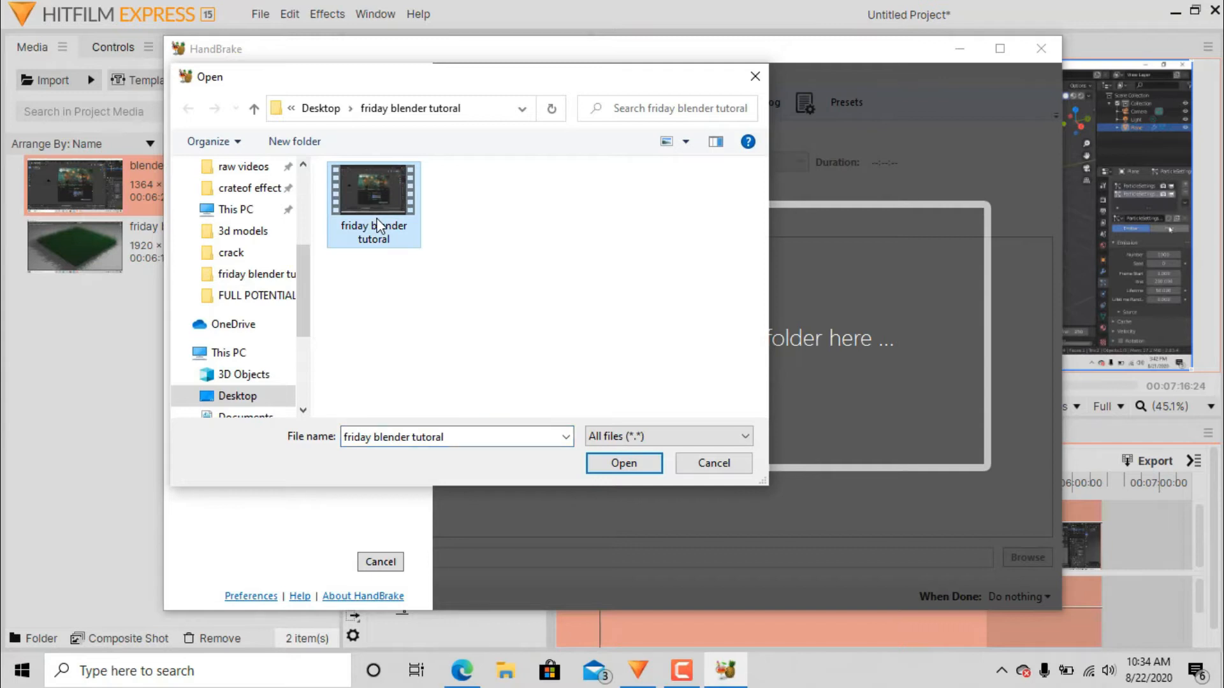
{"action": "mouse_move", "coordinate": [578, 437]}
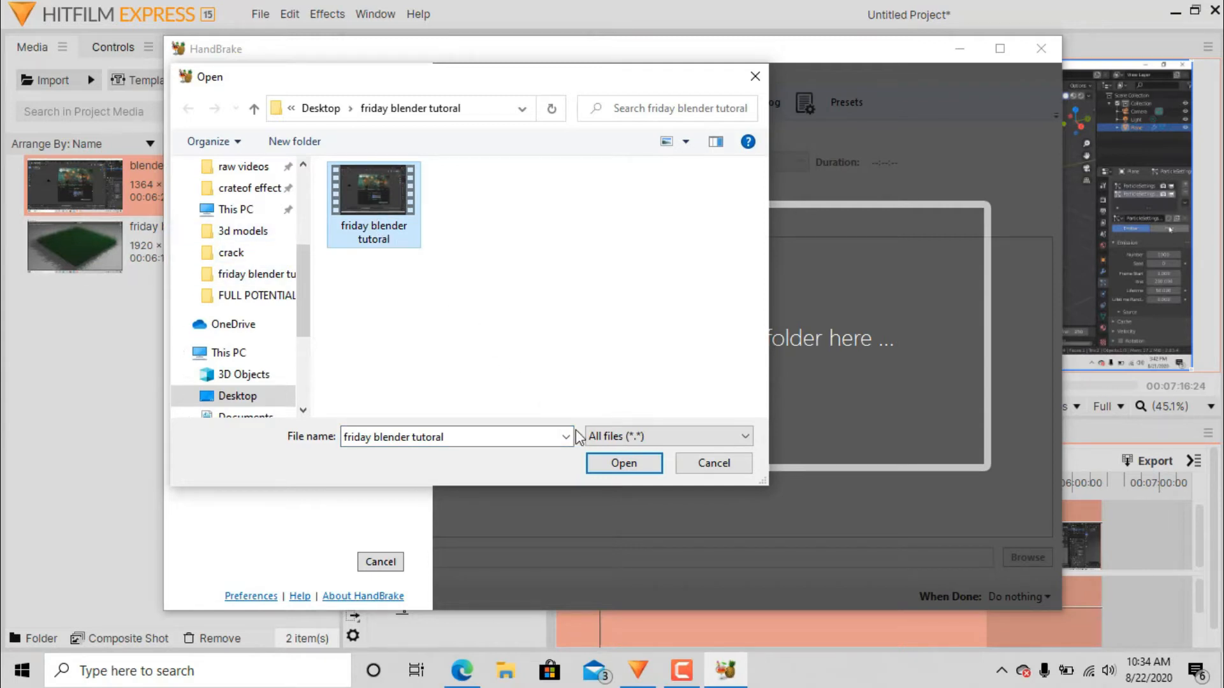
{"action": "left_click", "coordinate": [623, 463]}
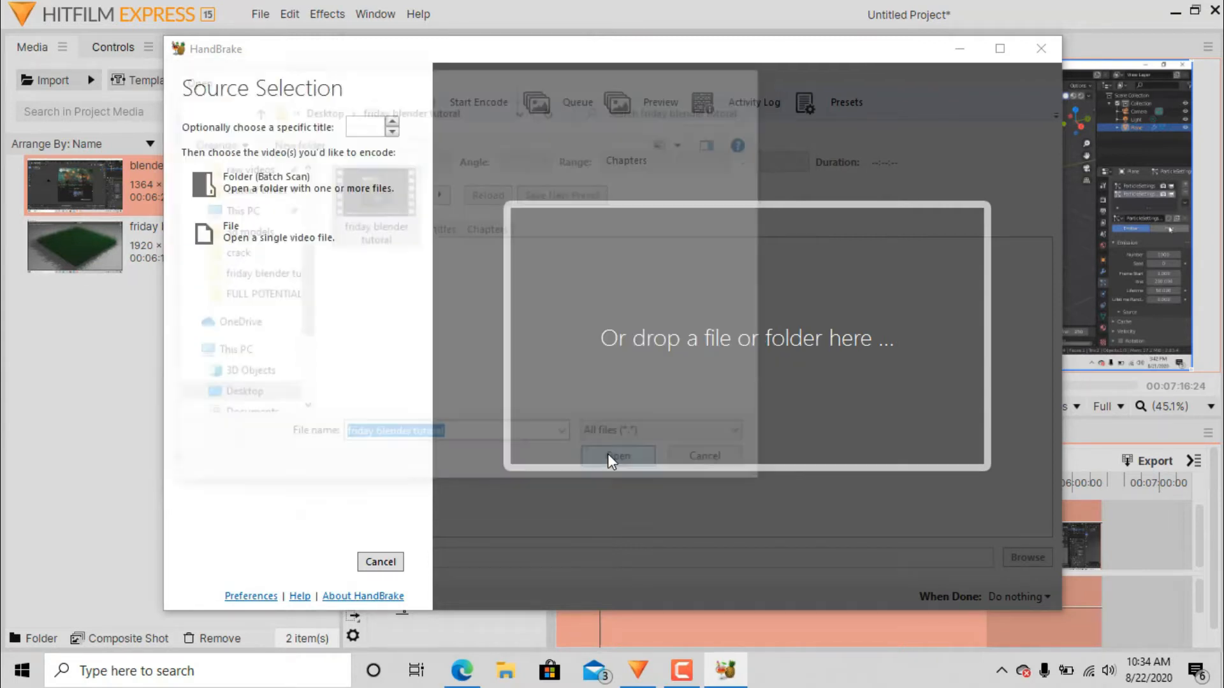
Enable Web Optimized for the MP4 output on the Fast 1080p30 preset and browse the preset list
{"action": "left_click", "coordinate": [616, 456]}
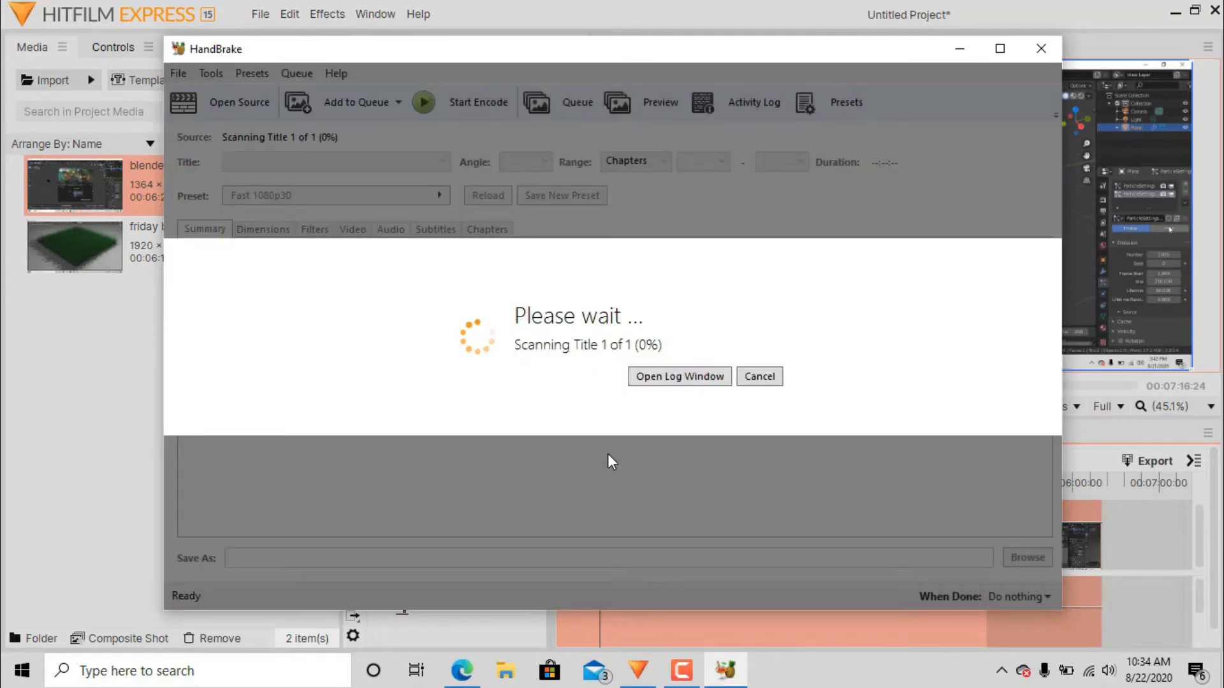
{"action": "mouse_move", "coordinate": [614, 420]}
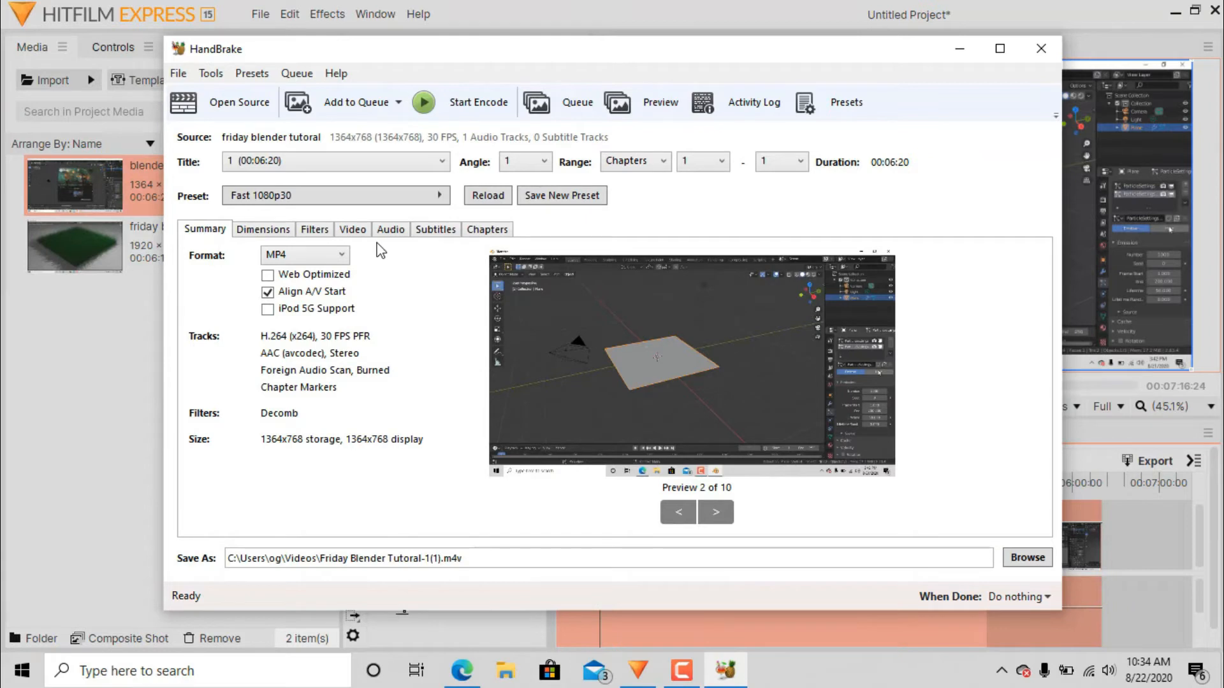
{"action": "left_click", "coordinate": [335, 196]}
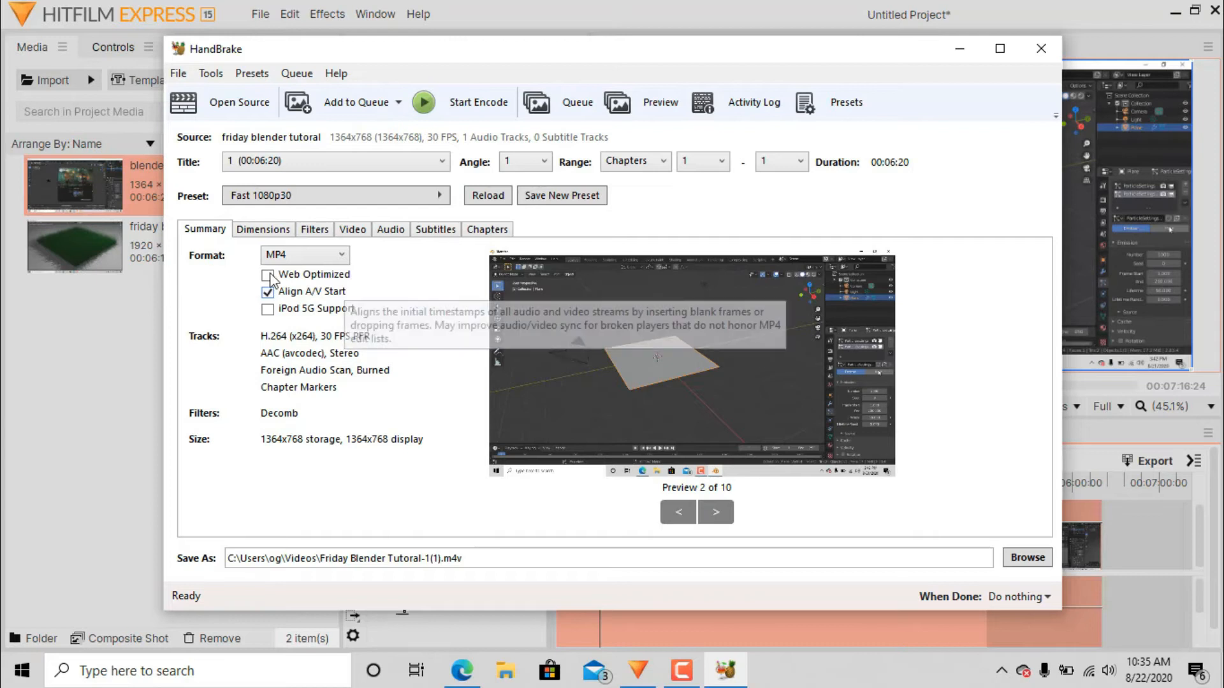
{"action": "left_click", "coordinate": [268, 274]}
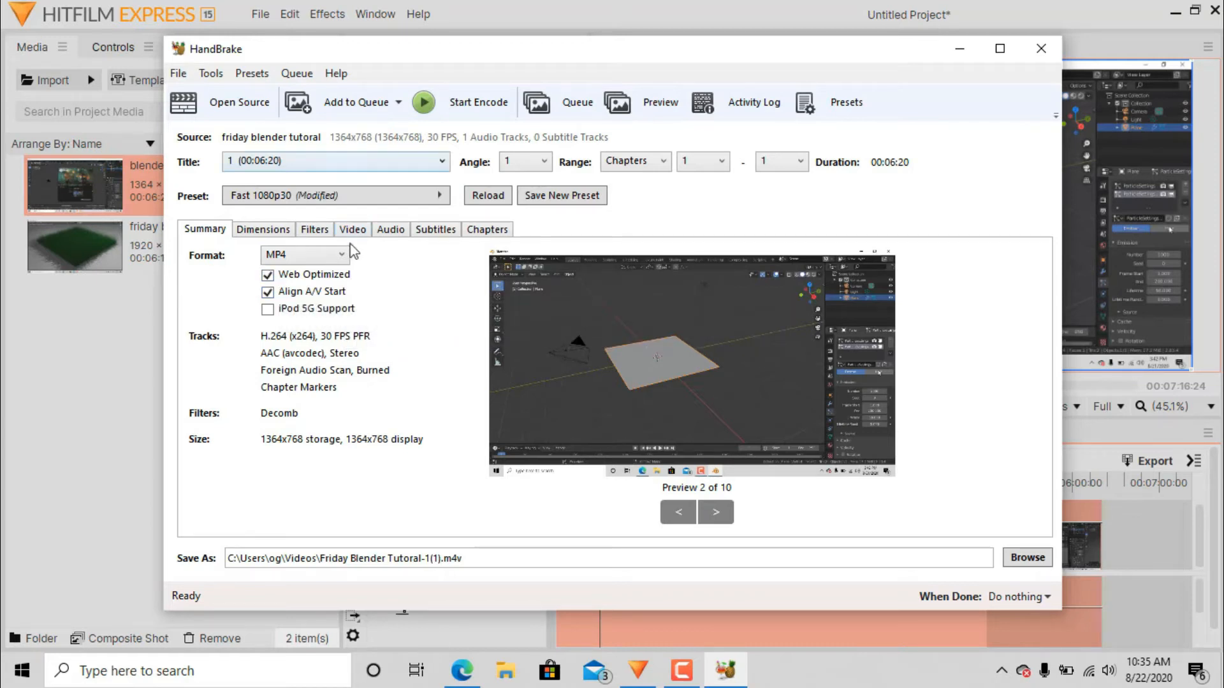
{"action": "left_click", "coordinate": [437, 195]}
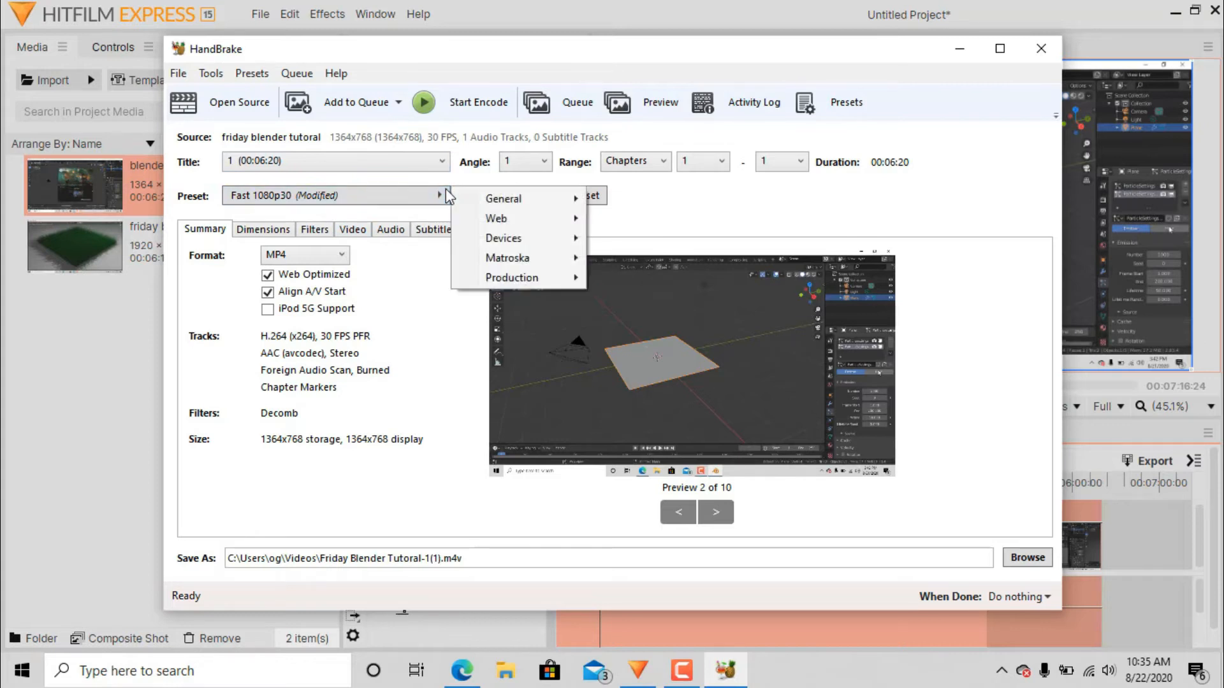
{"action": "mouse_move", "coordinate": [506, 238]}
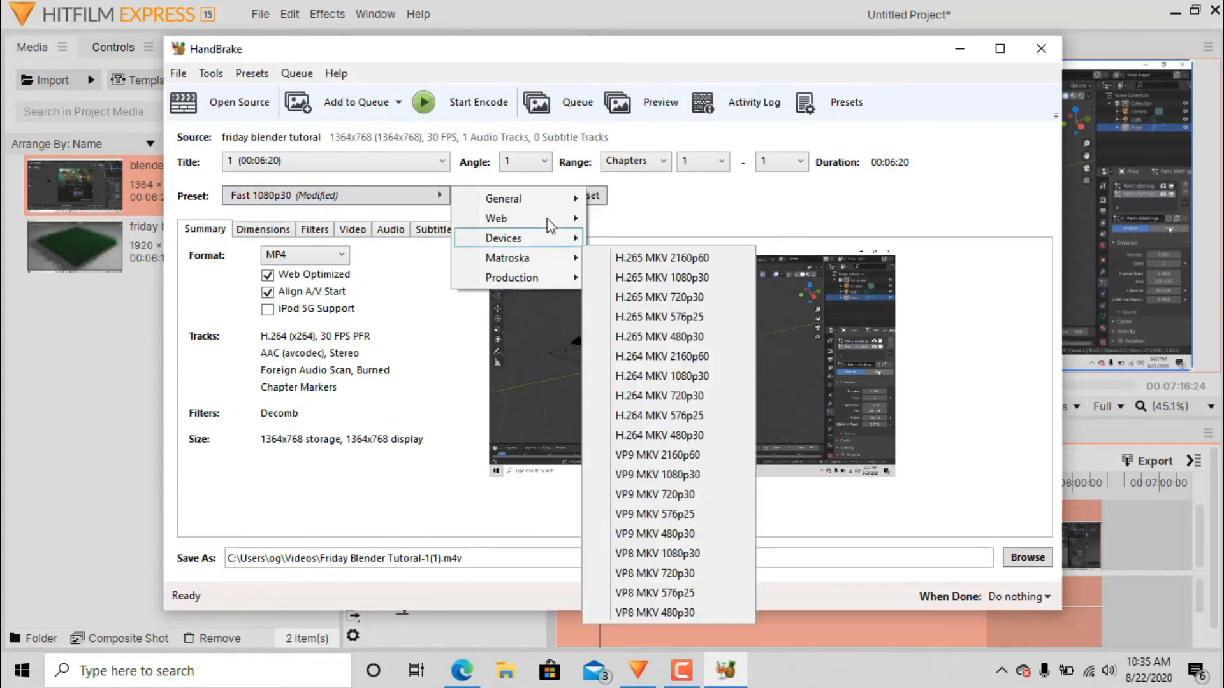
{"action": "mouse_move", "coordinate": [506, 218]}
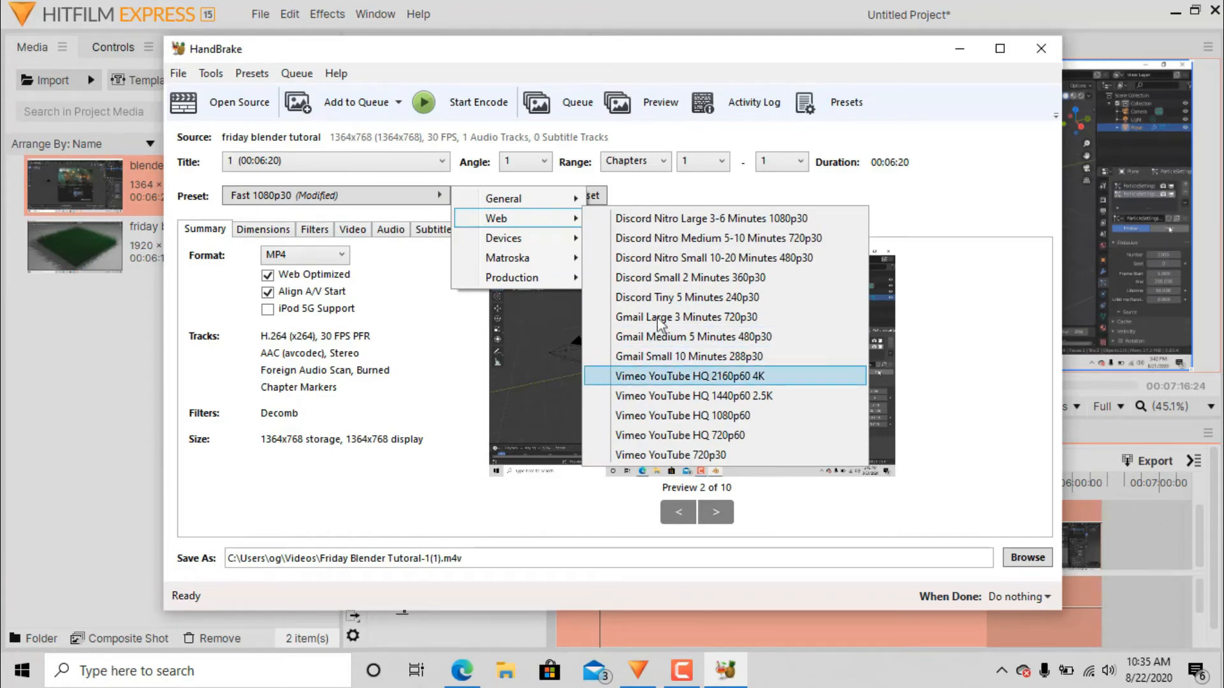
{"action": "mouse_move", "coordinate": [724, 381]}
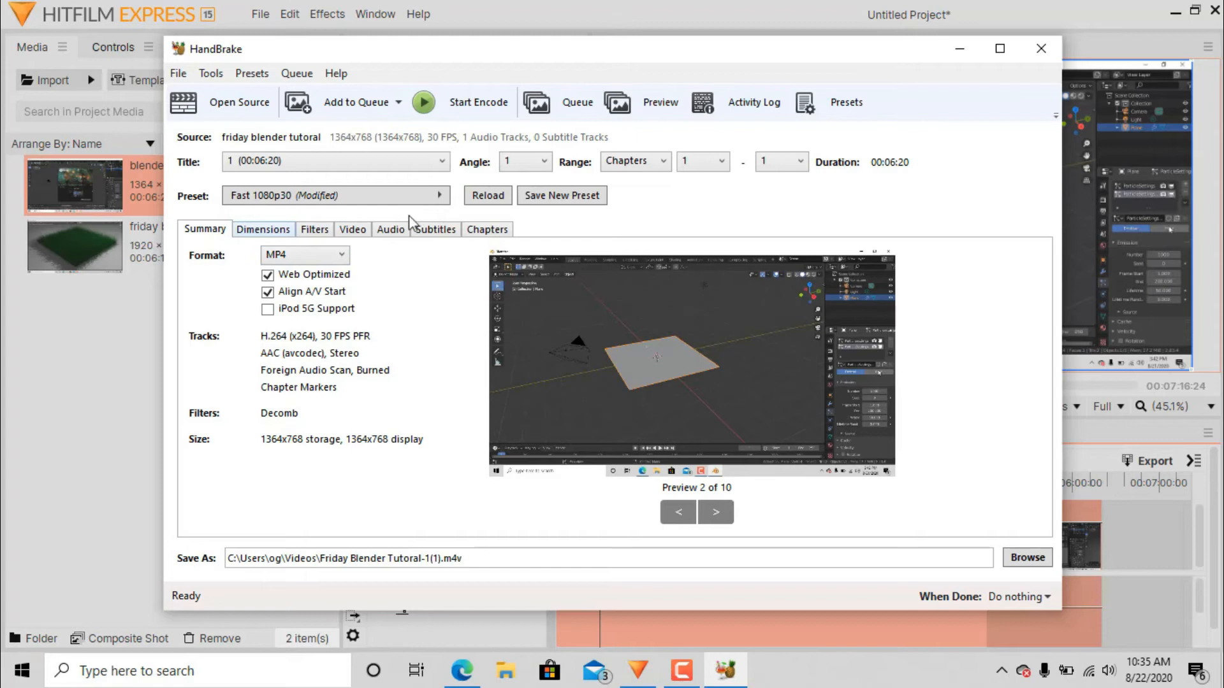
Set video encoding to constant framerate, RF 17, High encoder profile with Fast Decode
{"action": "left_click", "coordinate": [352, 230]}
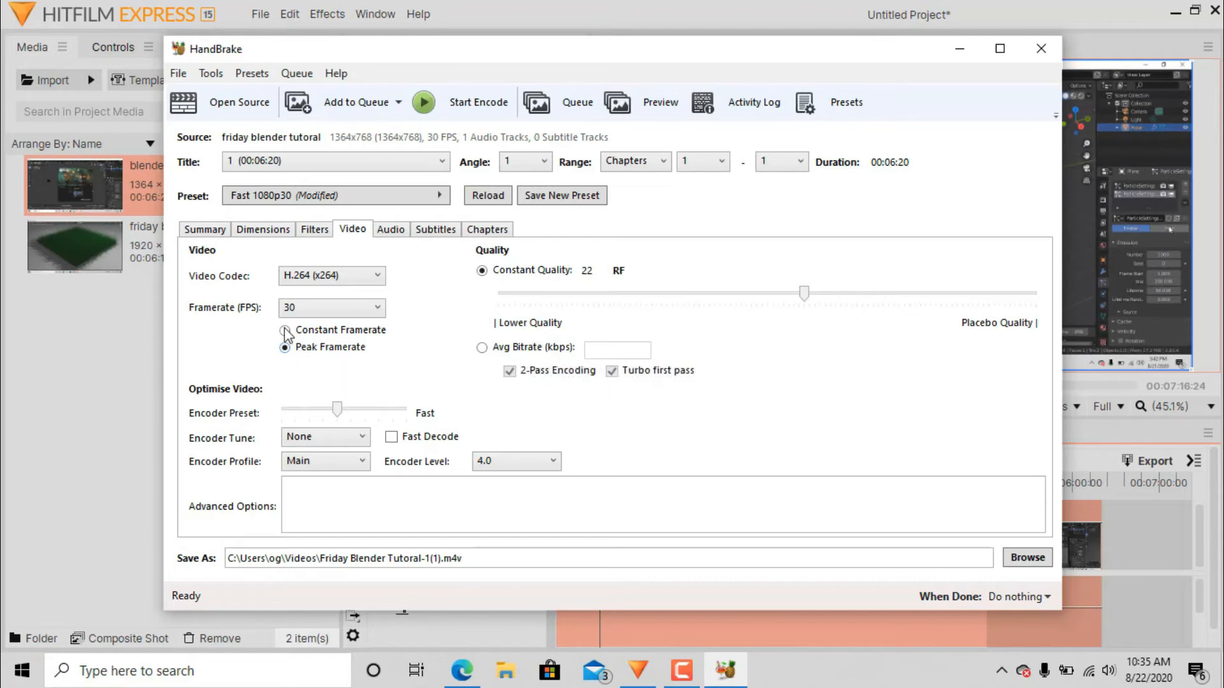
{"action": "left_click", "coordinate": [284, 329]}
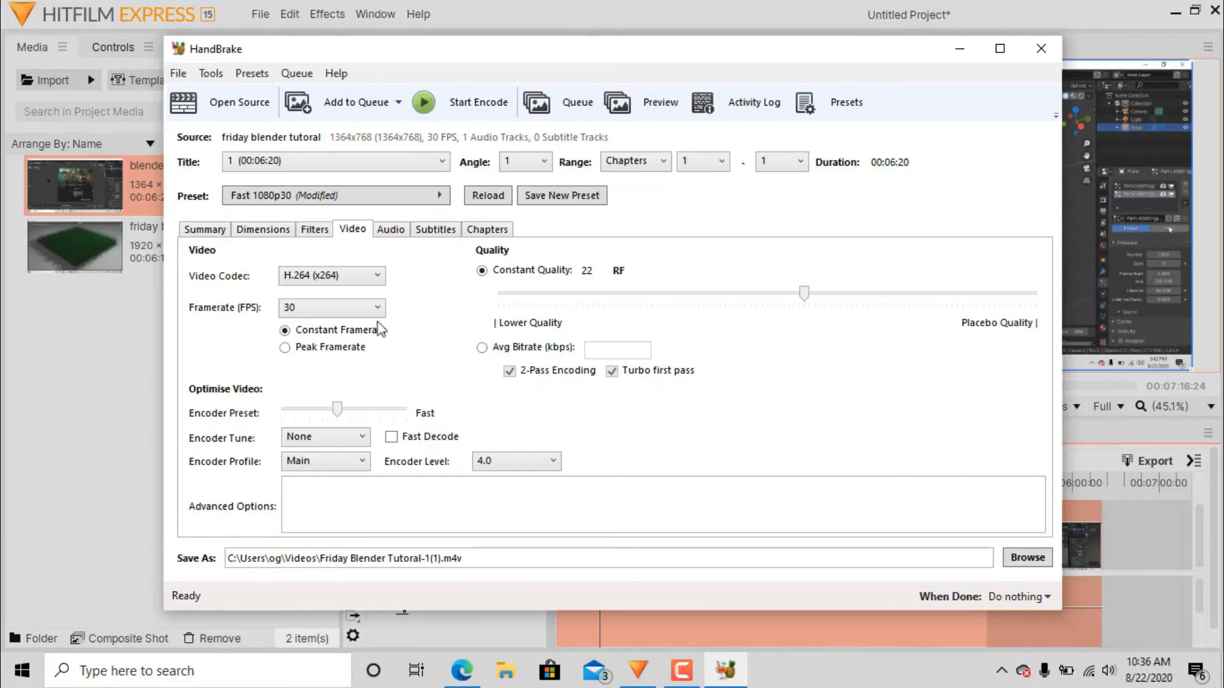
{"action": "left_click_drag", "start_coordinate": [805, 293], "coordinate": [857, 294]}
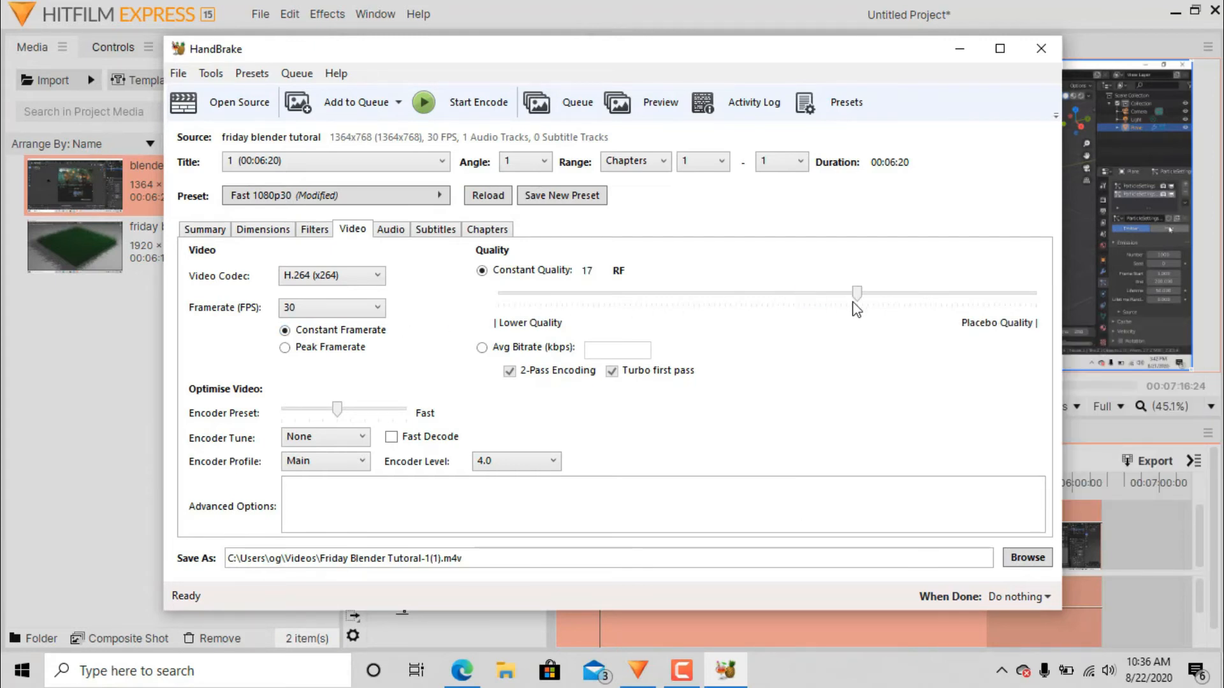
{"action": "mouse_move", "coordinate": [324, 460]}
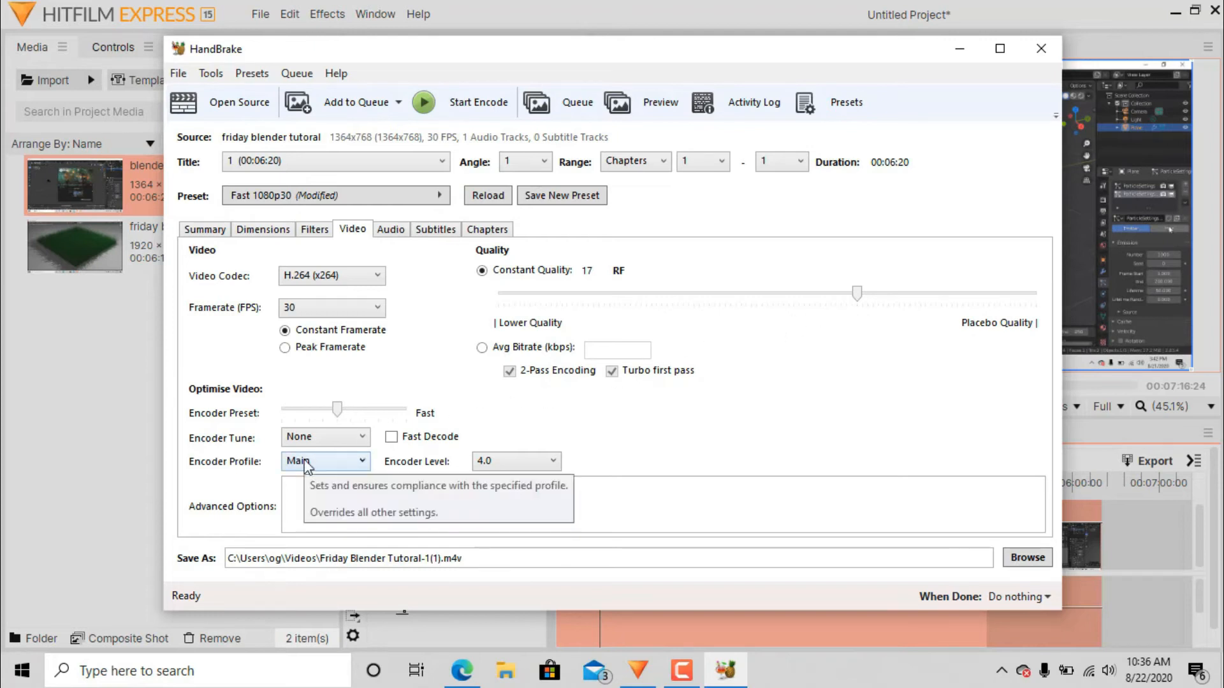
{"action": "left_click", "coordinate": [325, 460]}
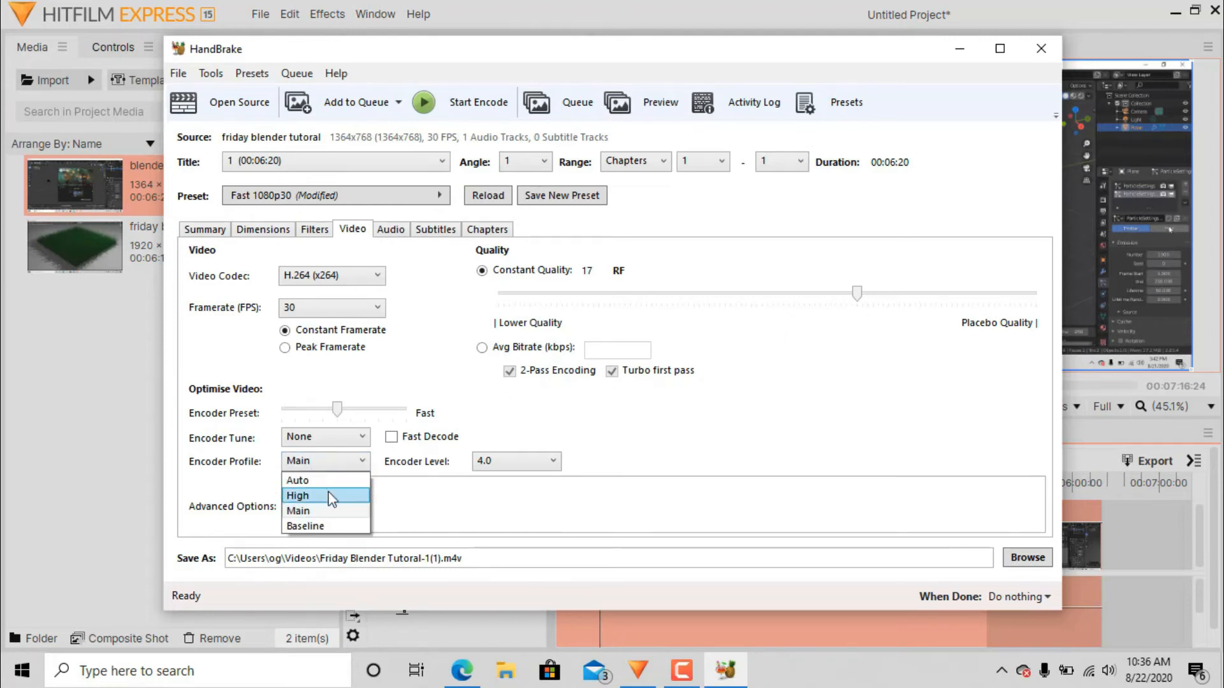
{"action": "left_click", "coordinate": [298, 496]}
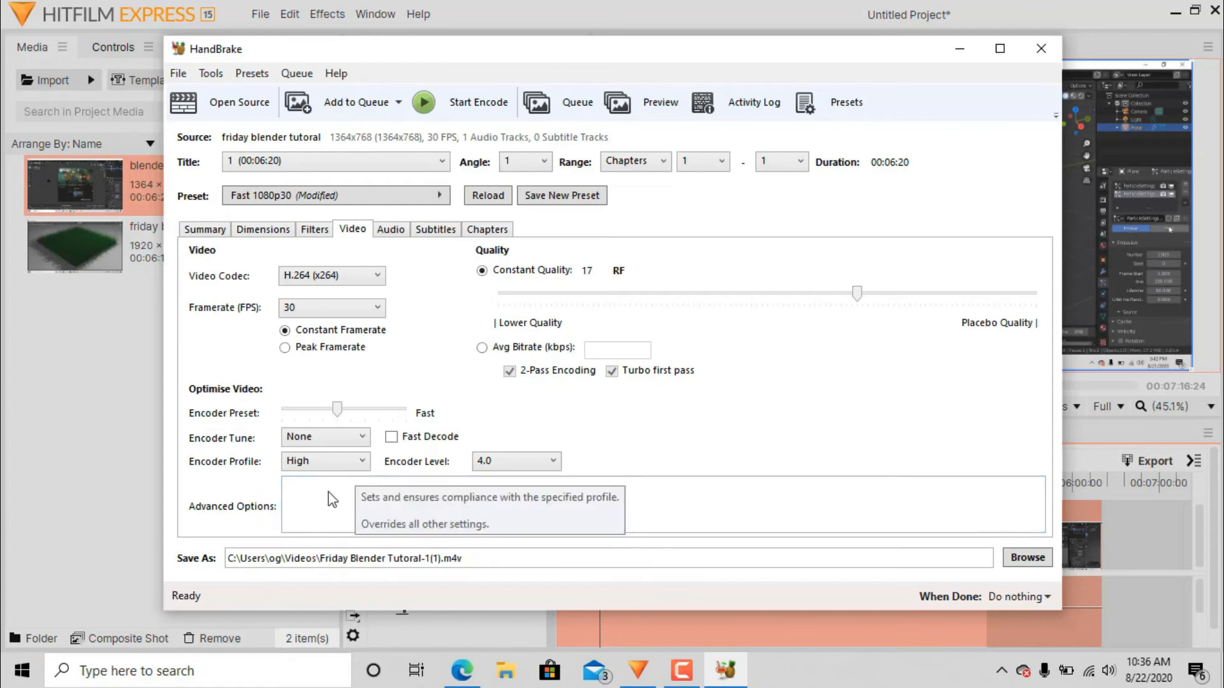
{"action": "left_click", "coordinate": [391, 436]}
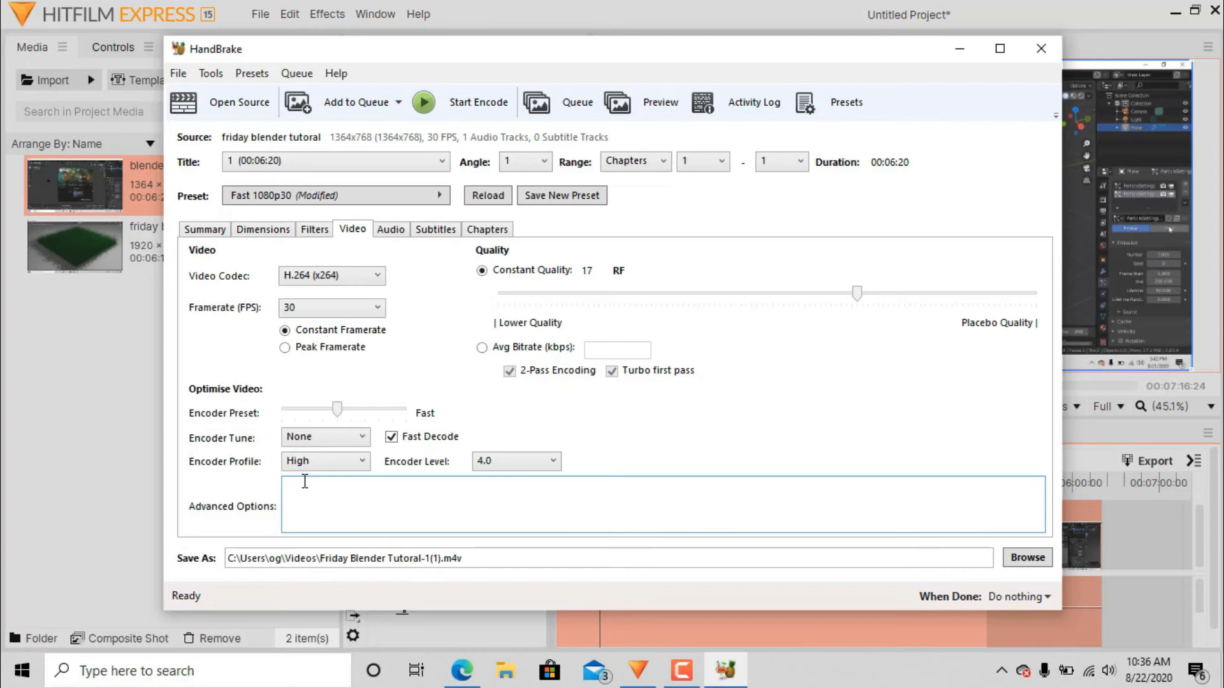
Enter advanced x264 options keyint=8:bframes=0 and review the 30 FPS CFR summary
{"action": "type", "text": "keyint=8:bframes=0"}
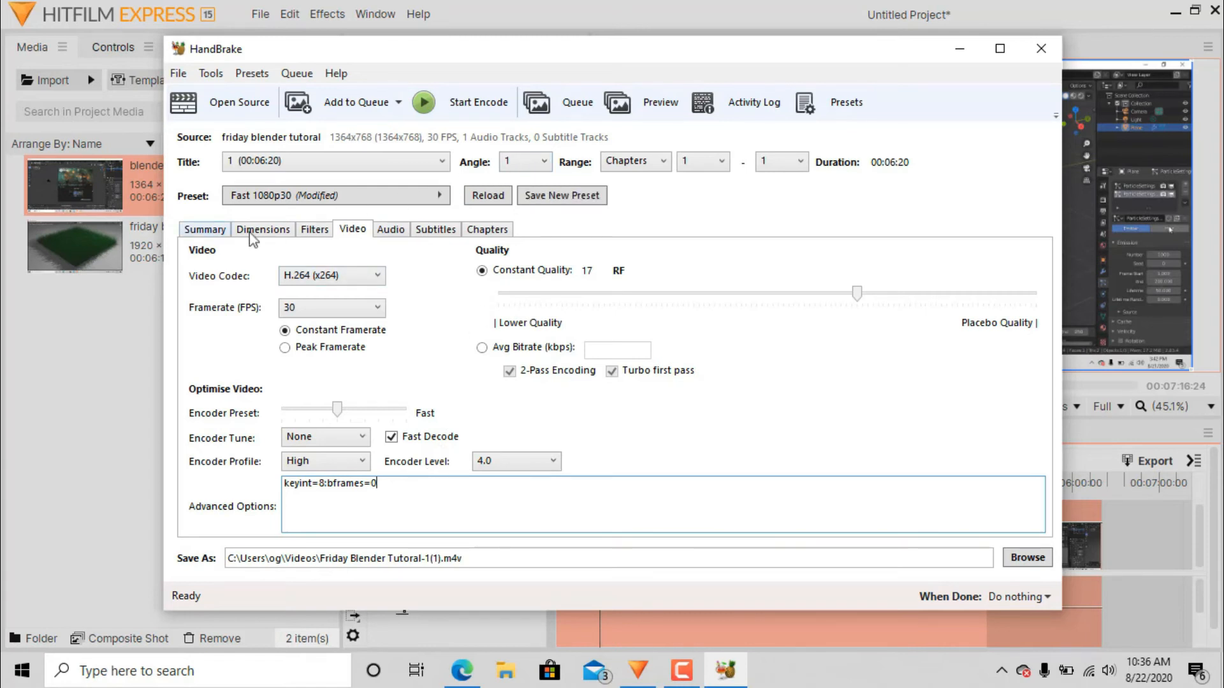
{"action": "left_click", "coordinate": [204, 229]}
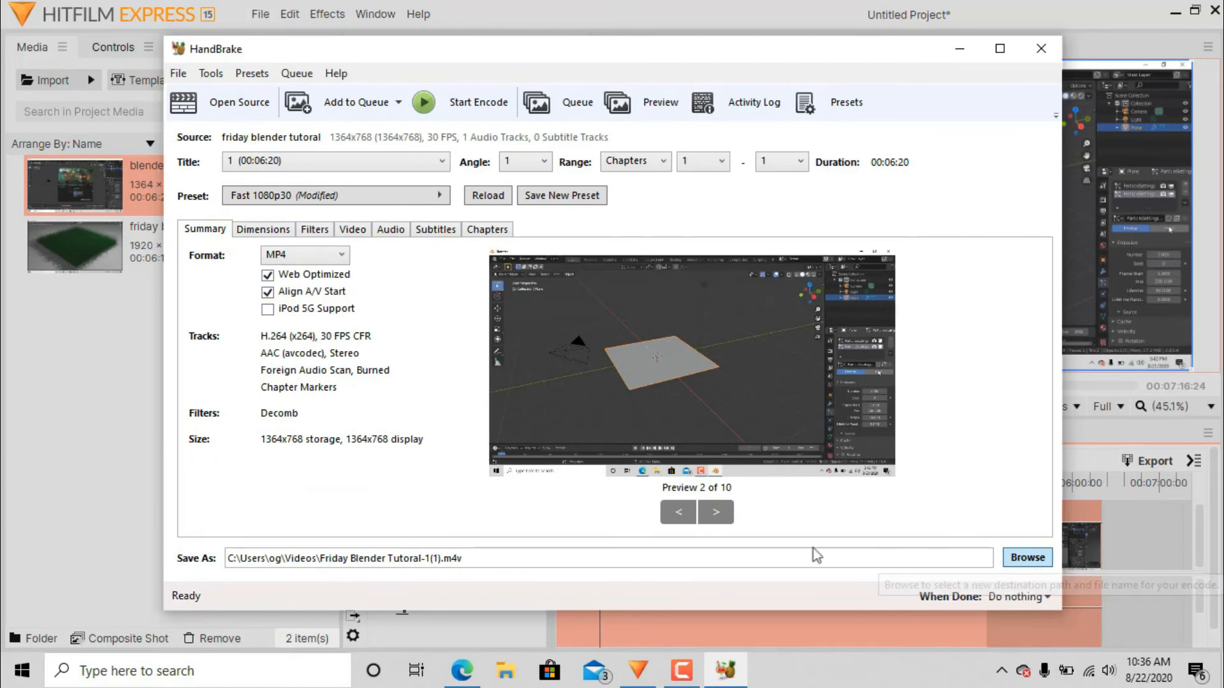
{"action": "left_click", "coordinate": [1028, 557]}
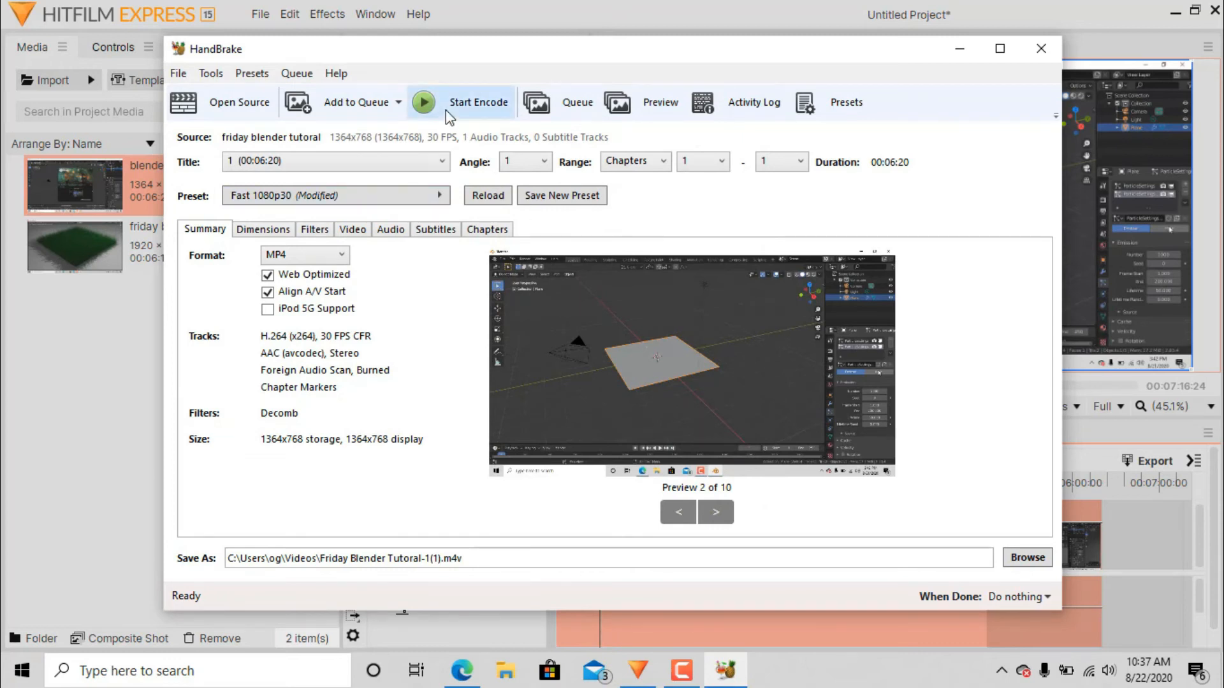
{"action": "mouse_move", "coordinate": [460, 116]}
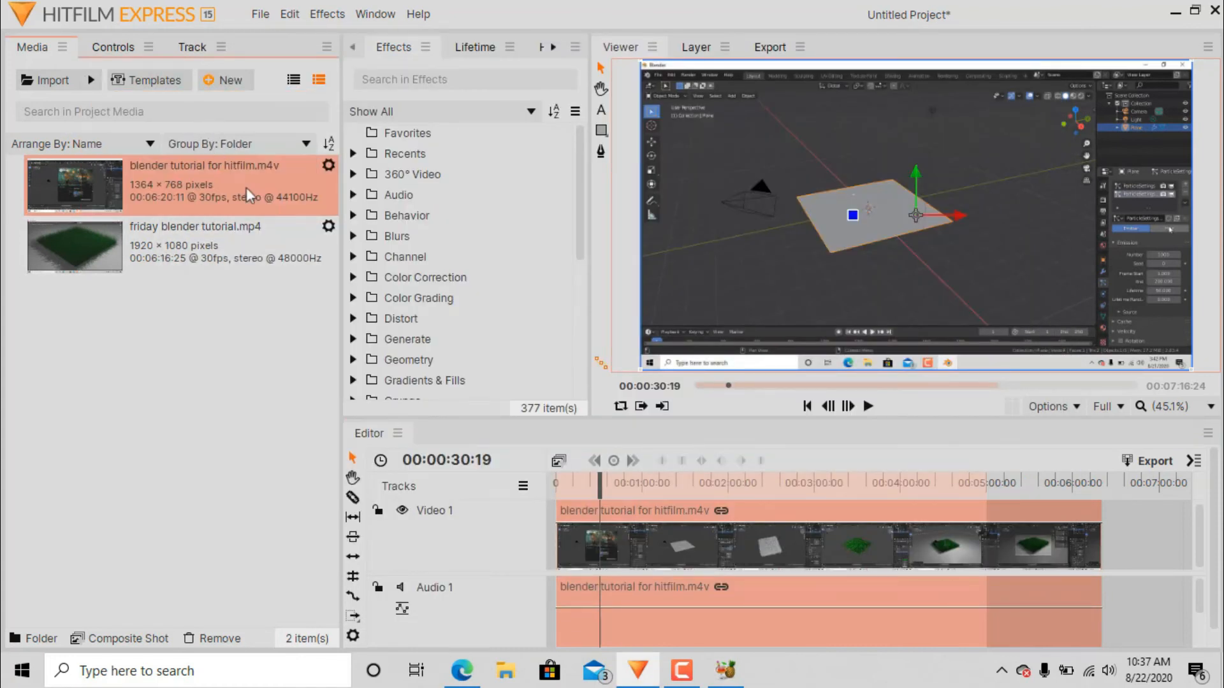
{"action": "left_click", "coordinate": [45, 79]}
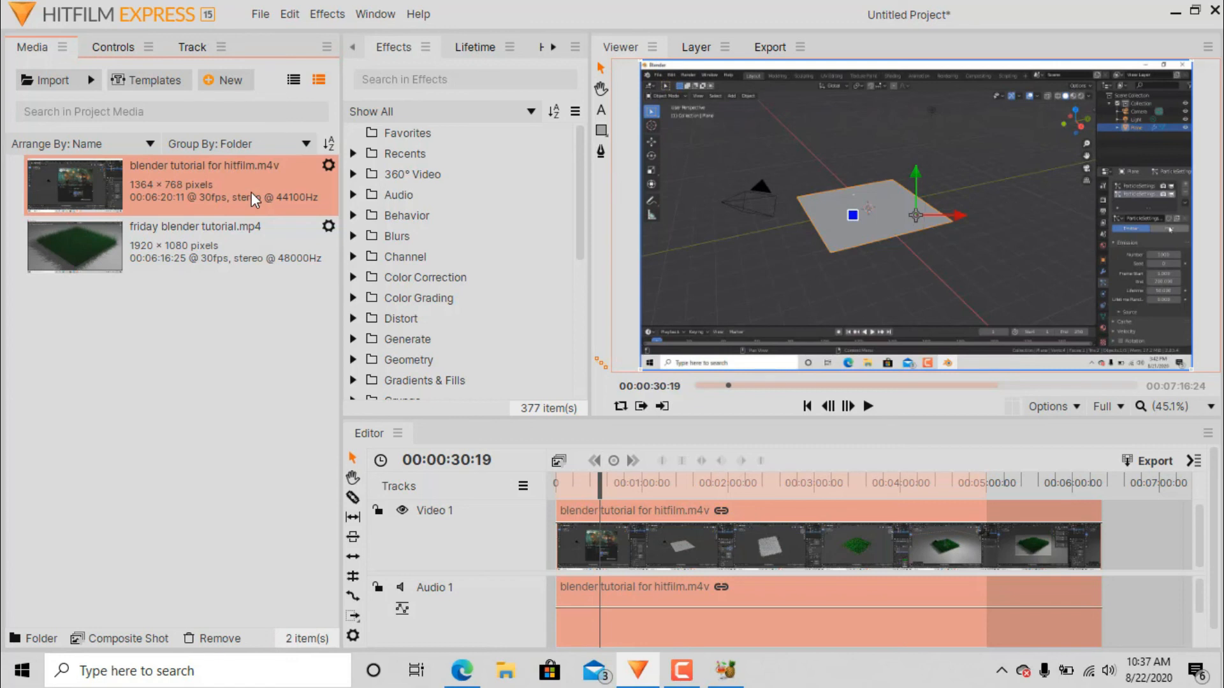
{"action": "mouse_move", "coordinate": [309, 238]}
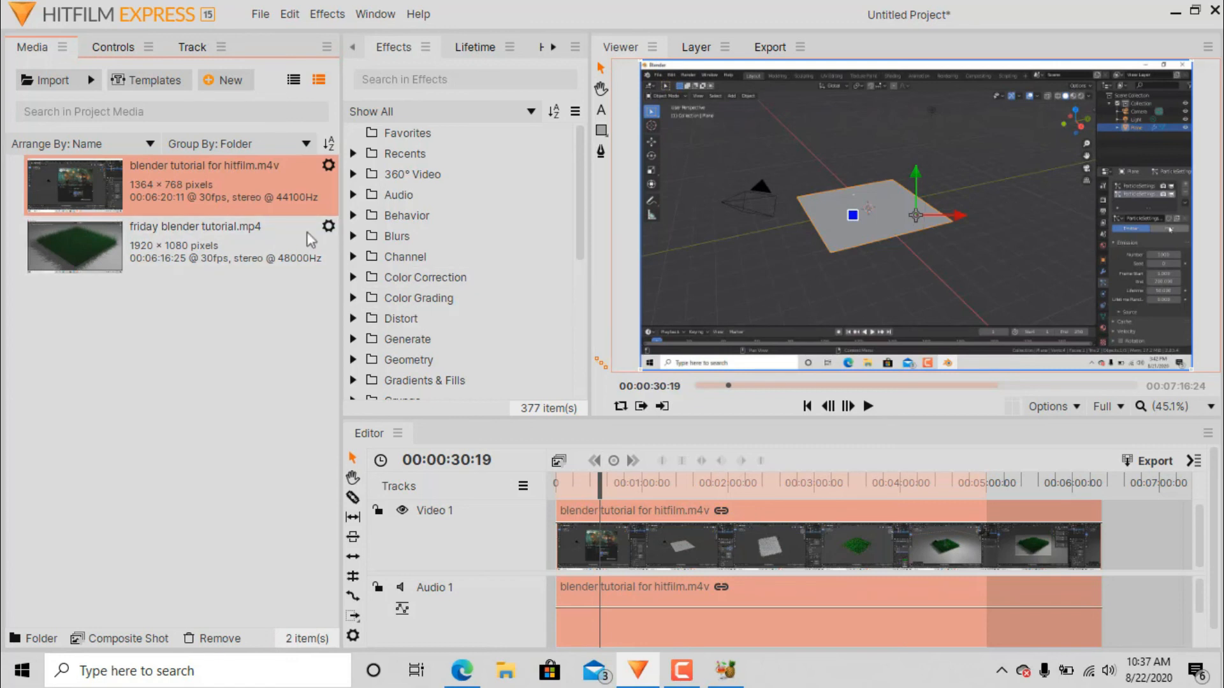